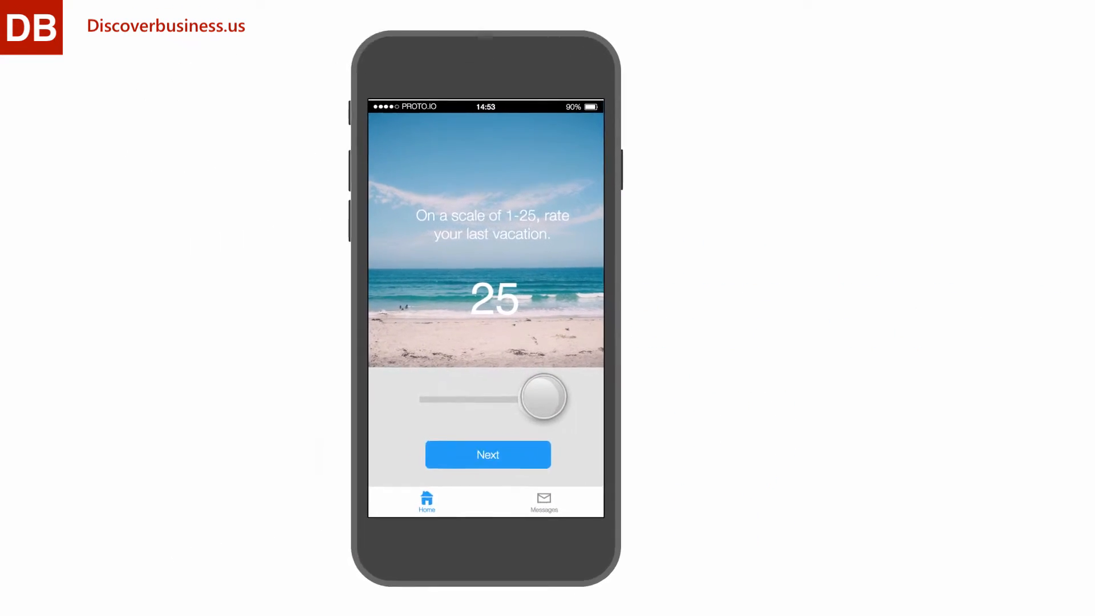
- Try the finished slider in preview, dragging the handle through ratings 10, 1 and 11, then return to the editor
drag(543, 397, 500, 414)
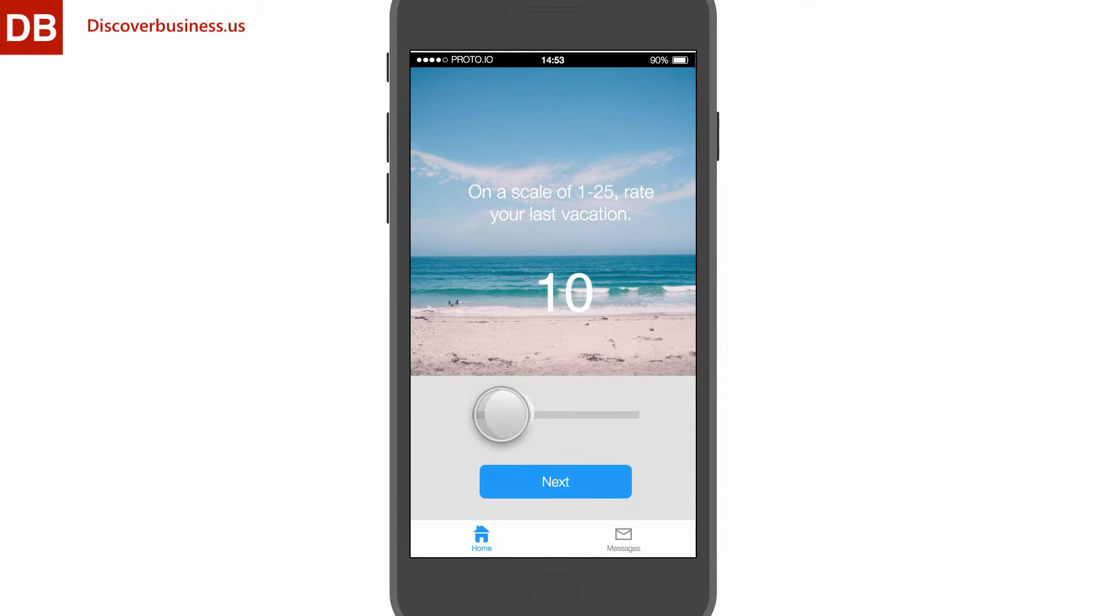
drag(500, 415, 445, 419)
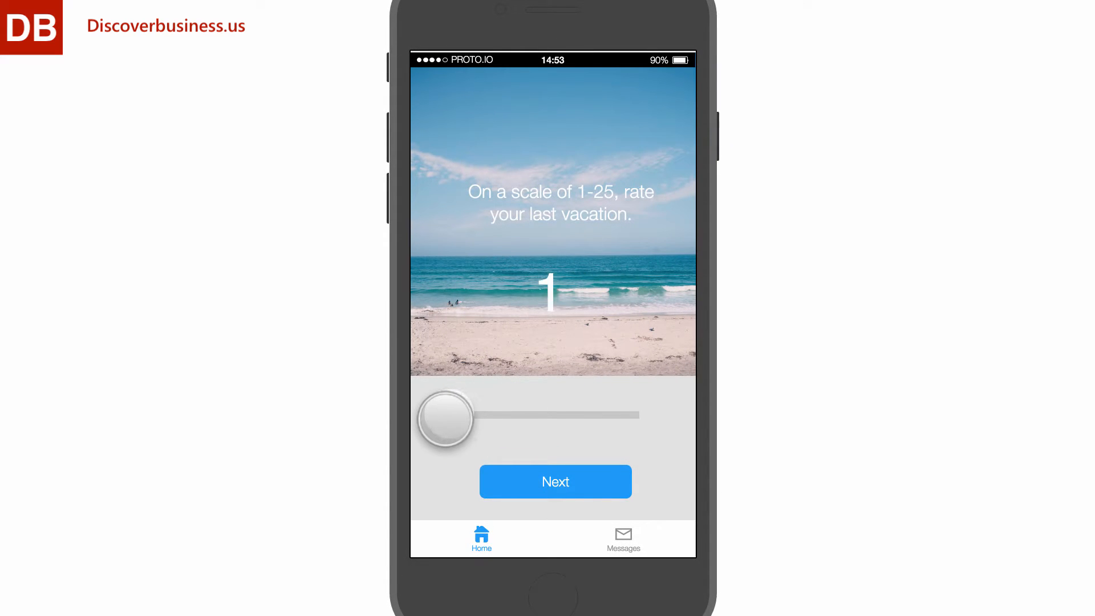
drag(446, 417, 526, 417)
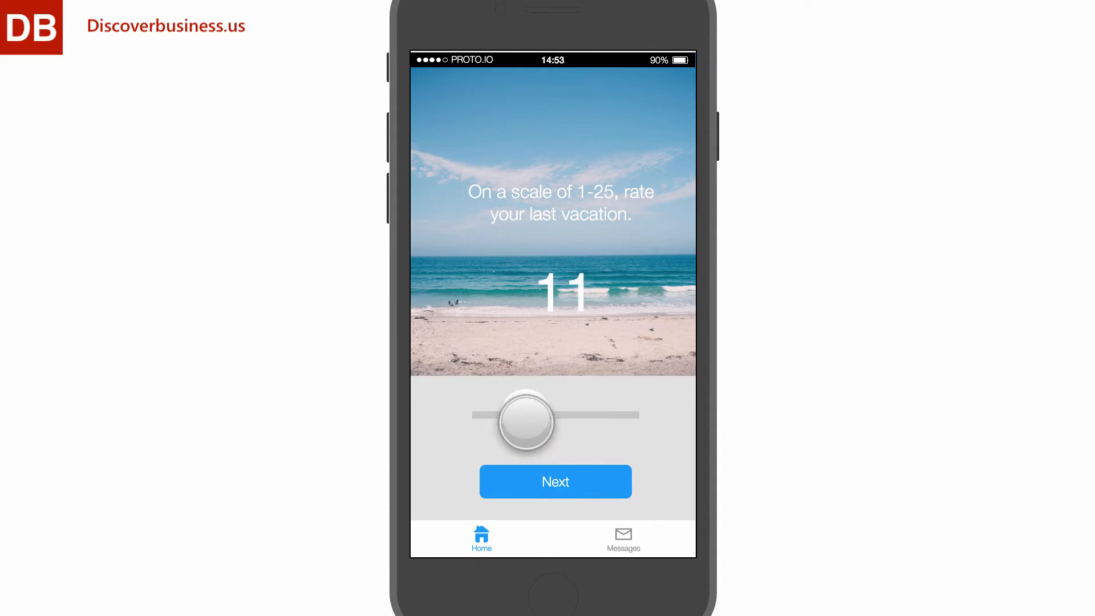
drag(525, 422, 556, 414)
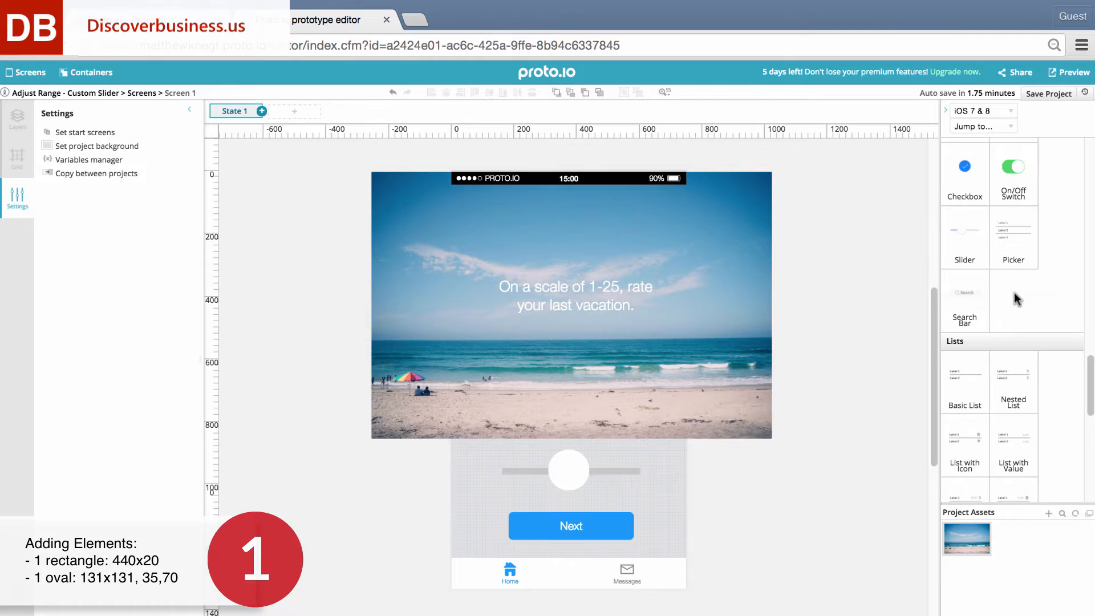
mouse_move(685, 500)
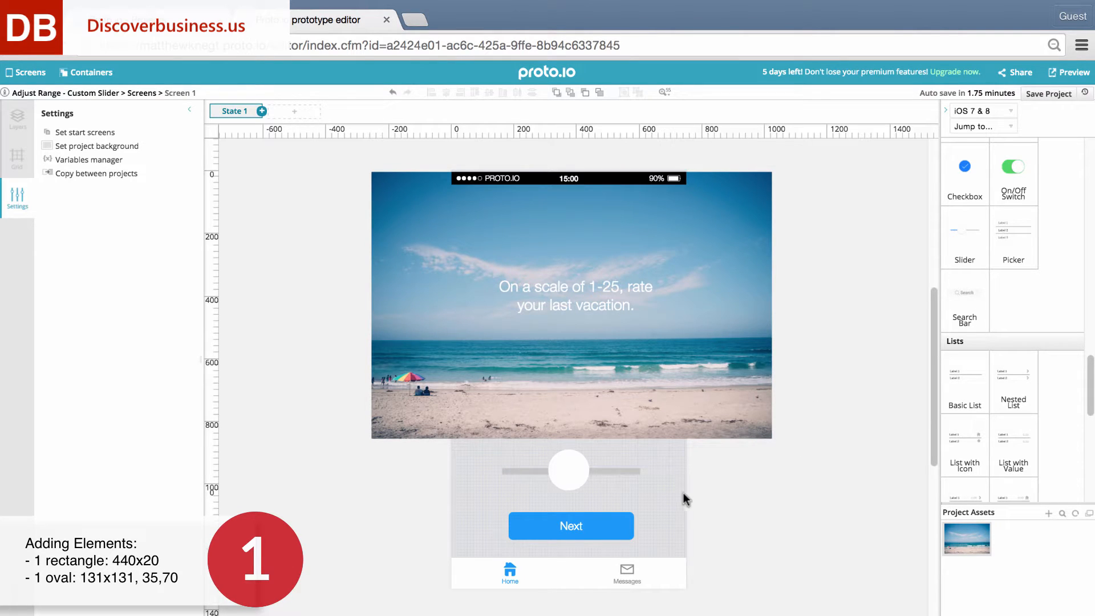
click(568, 470)
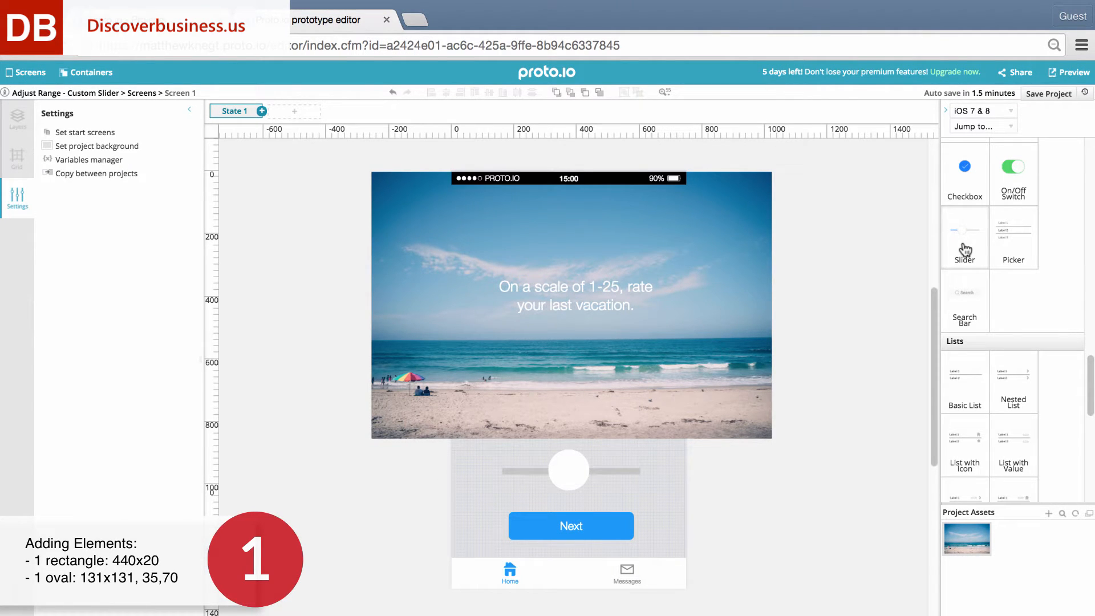
mouse_move(580, 491)
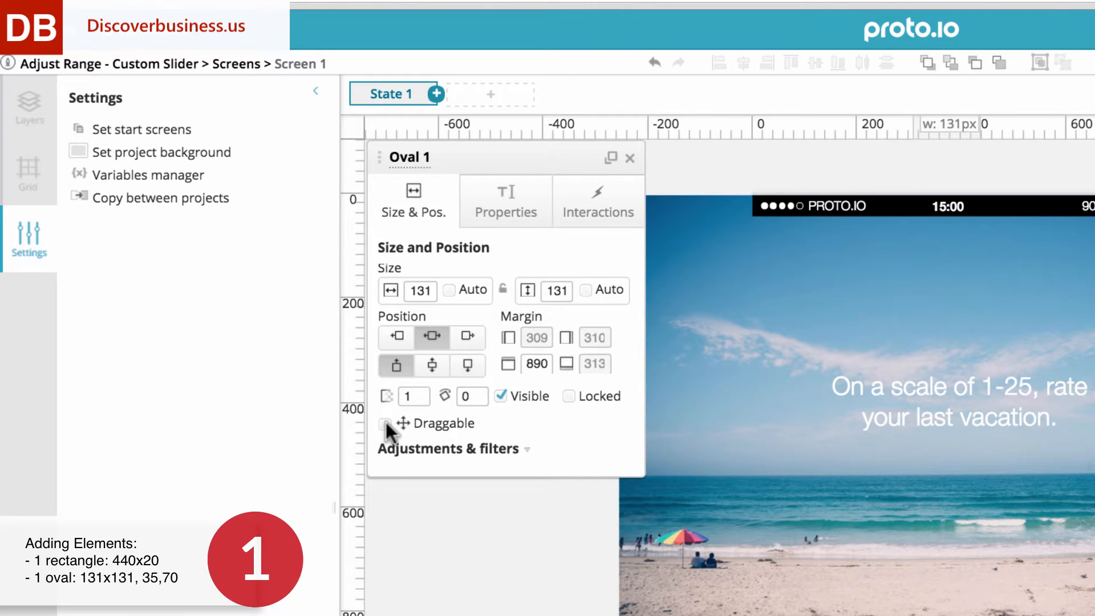
- Make Oval 1 draggable on the horizontal axis with custom containment bounds (35, 570), then select the number label
click(381, 423)
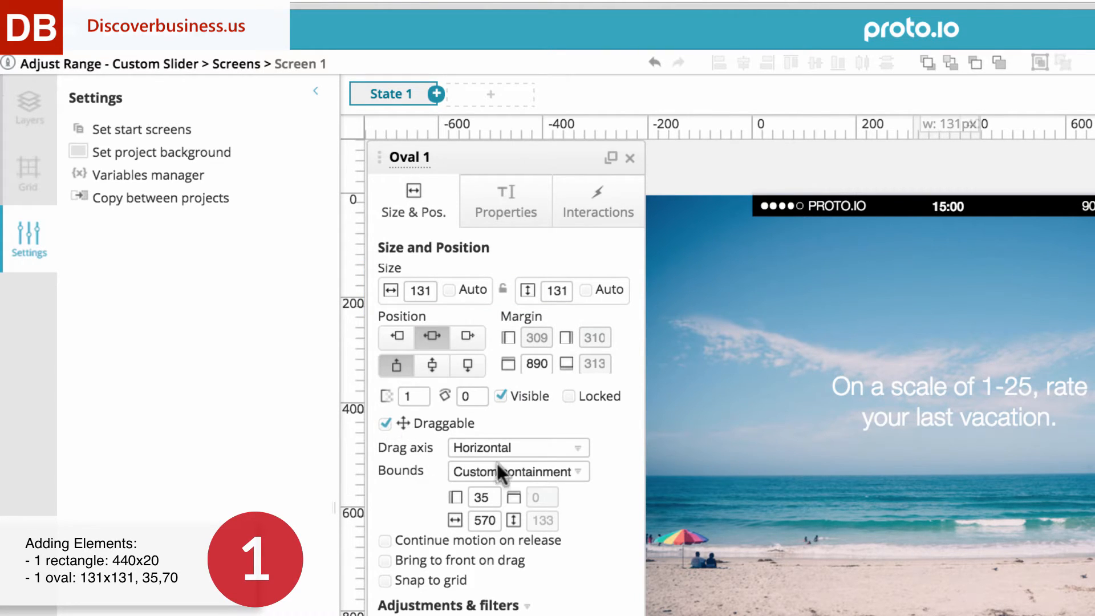
click(518, 447)
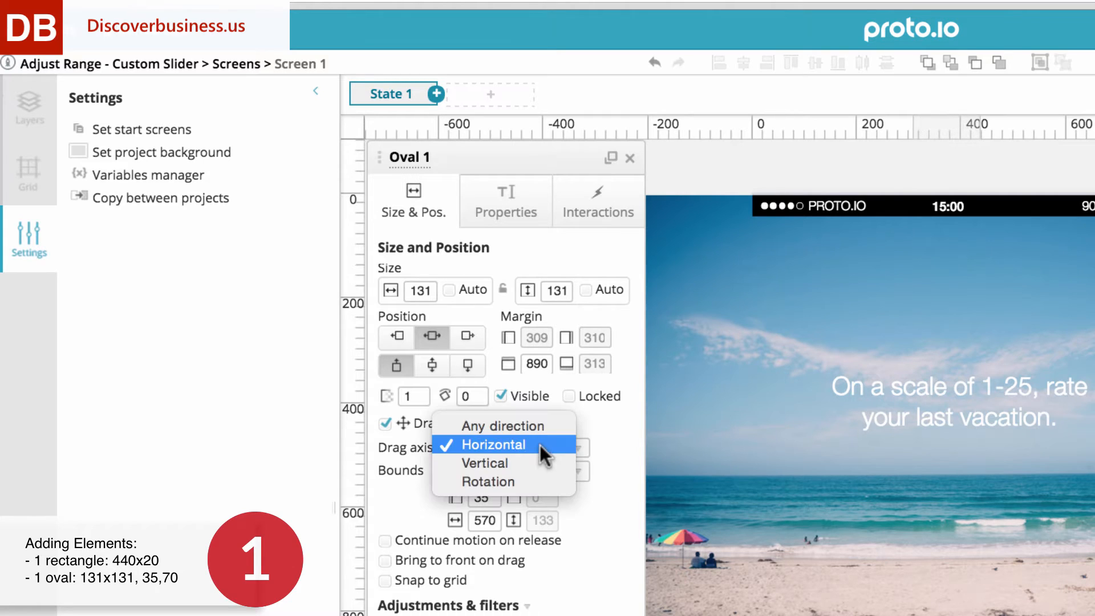
click(493, 445)
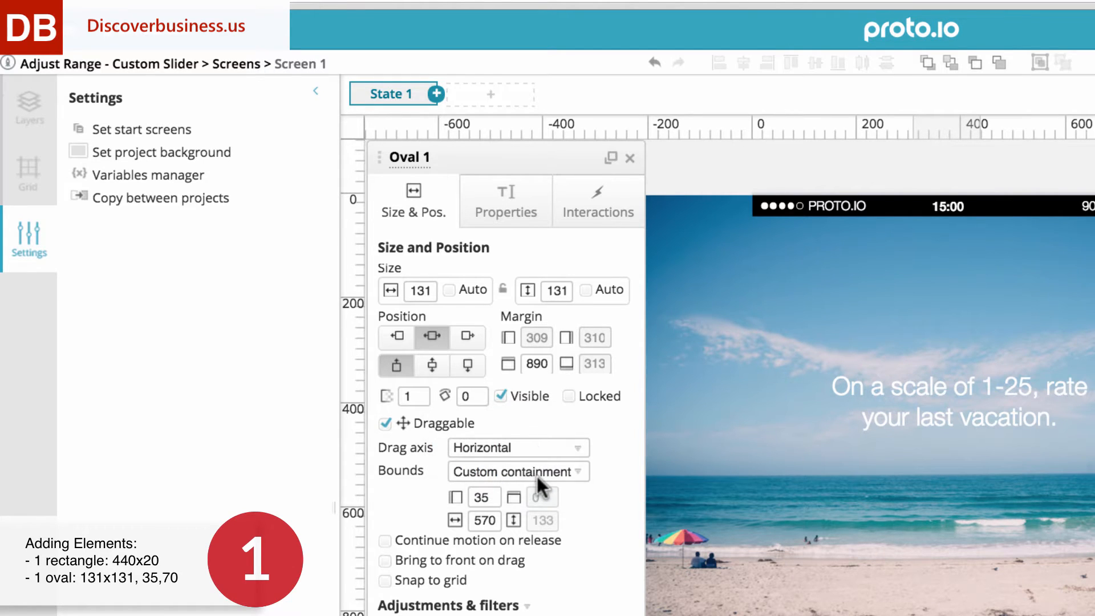
click(518, 472)
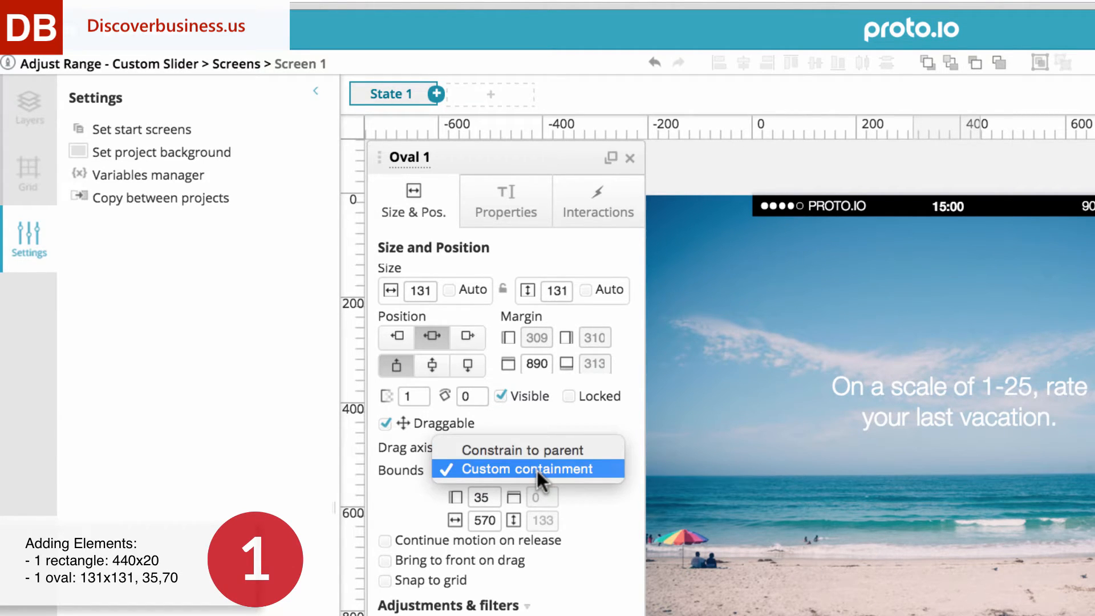
click(528, 469)
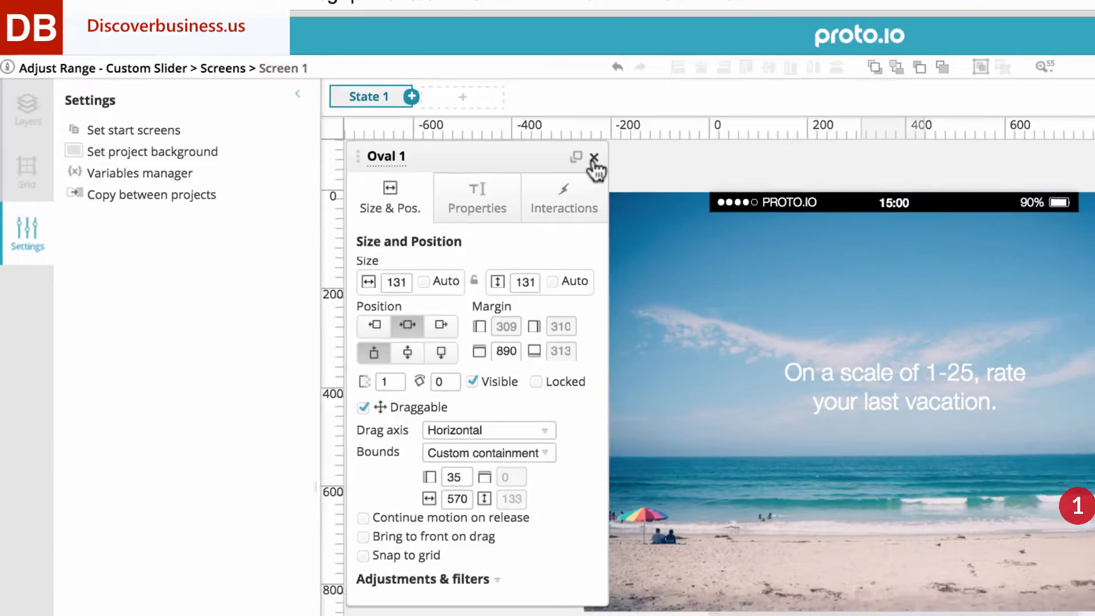
click(593, 157)
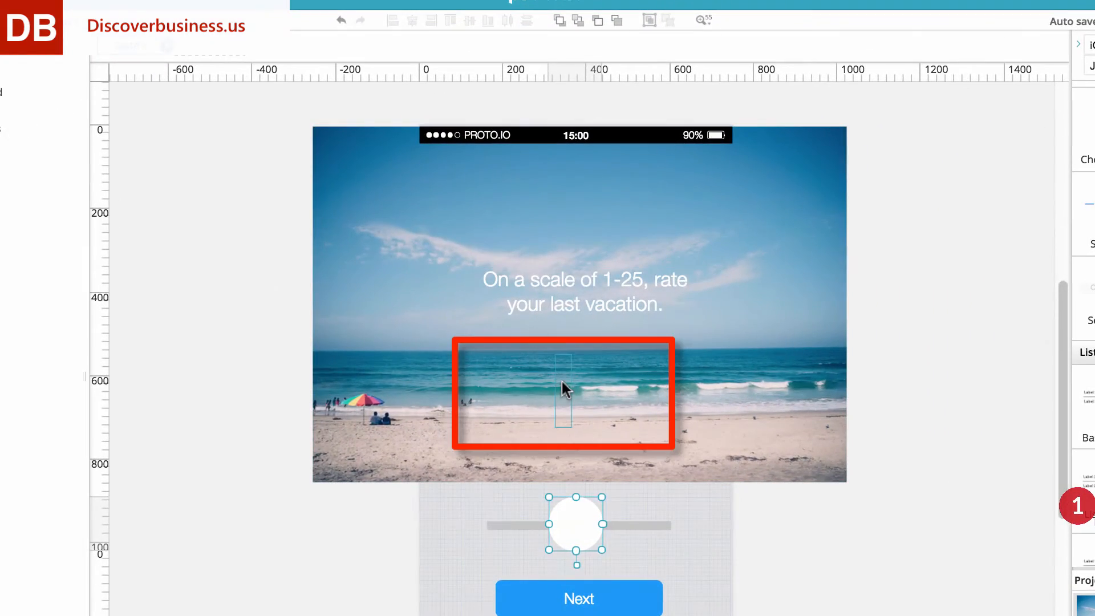
click(562, 390)
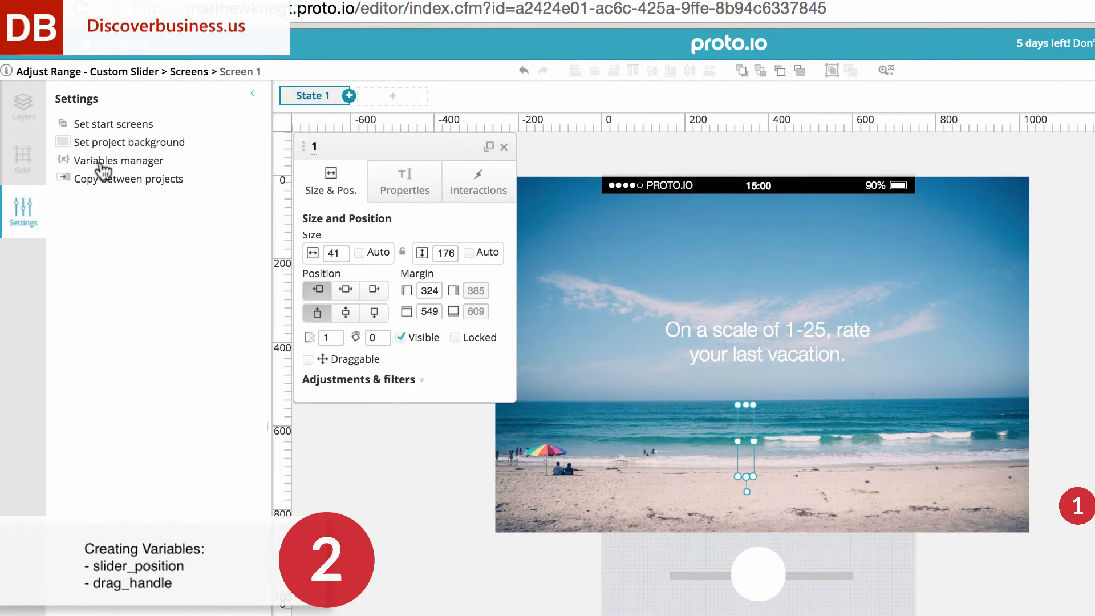
- In the Variables manager, add slider_position as a Numeric variable with Evaluate checked and save it
click(118, 160)
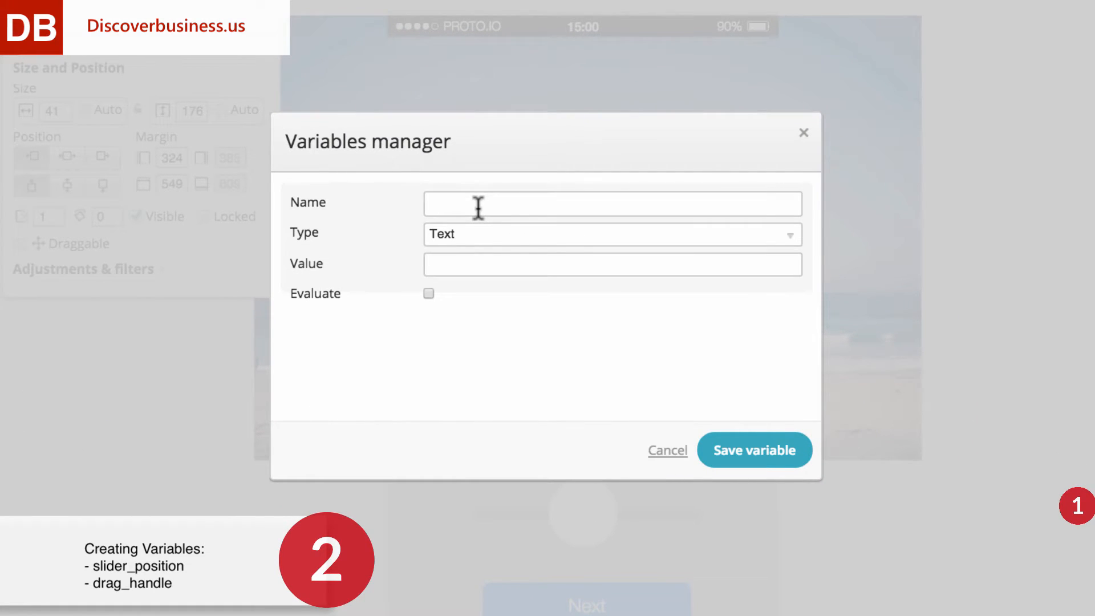
text(slider_position)
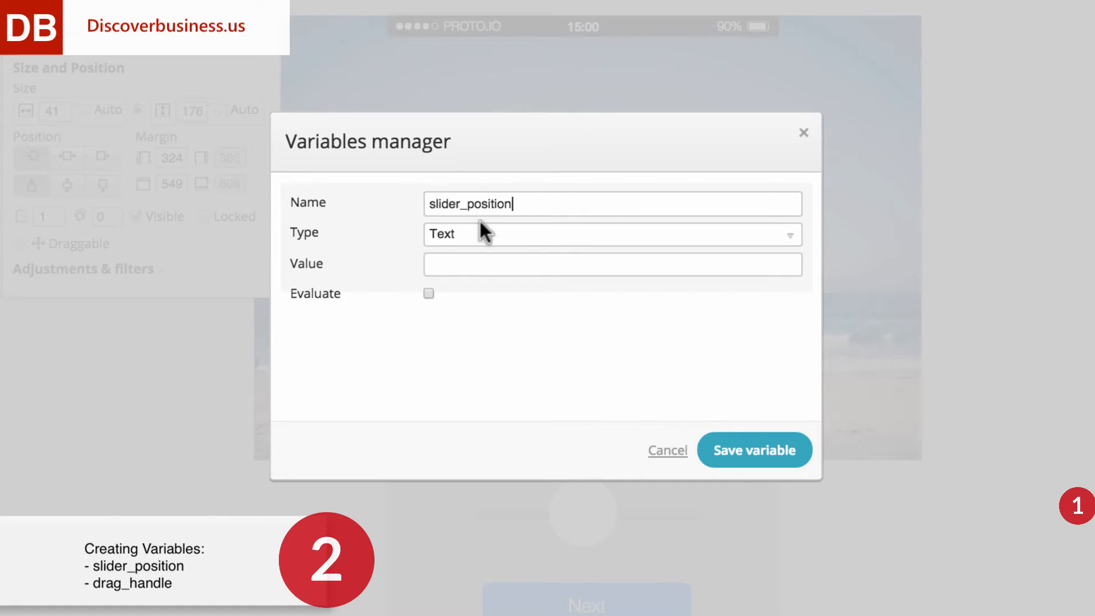
click(612, 235)
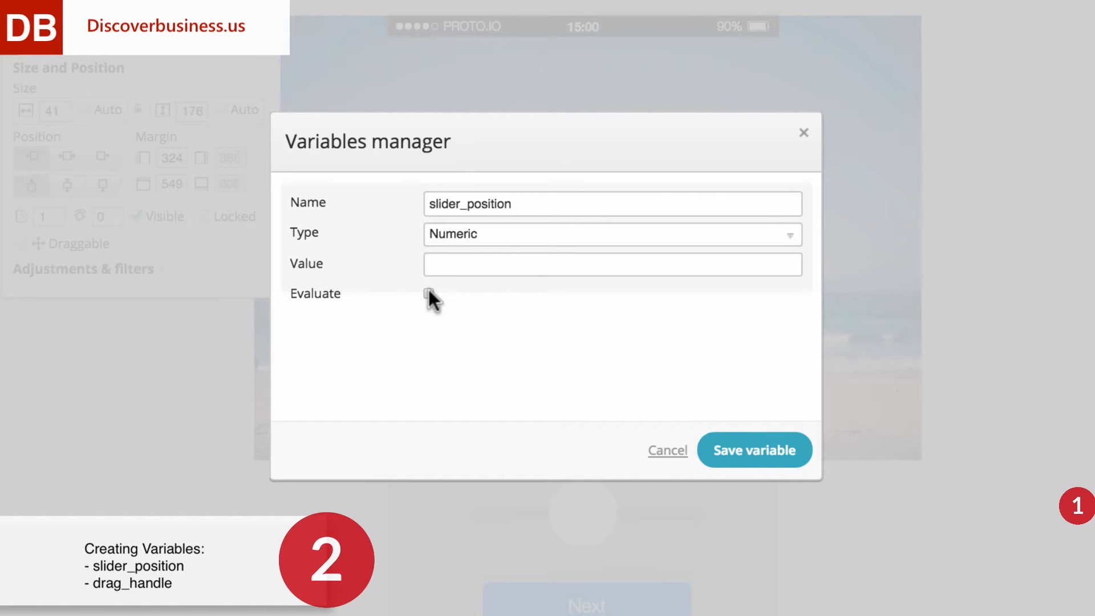
click(429, 294)
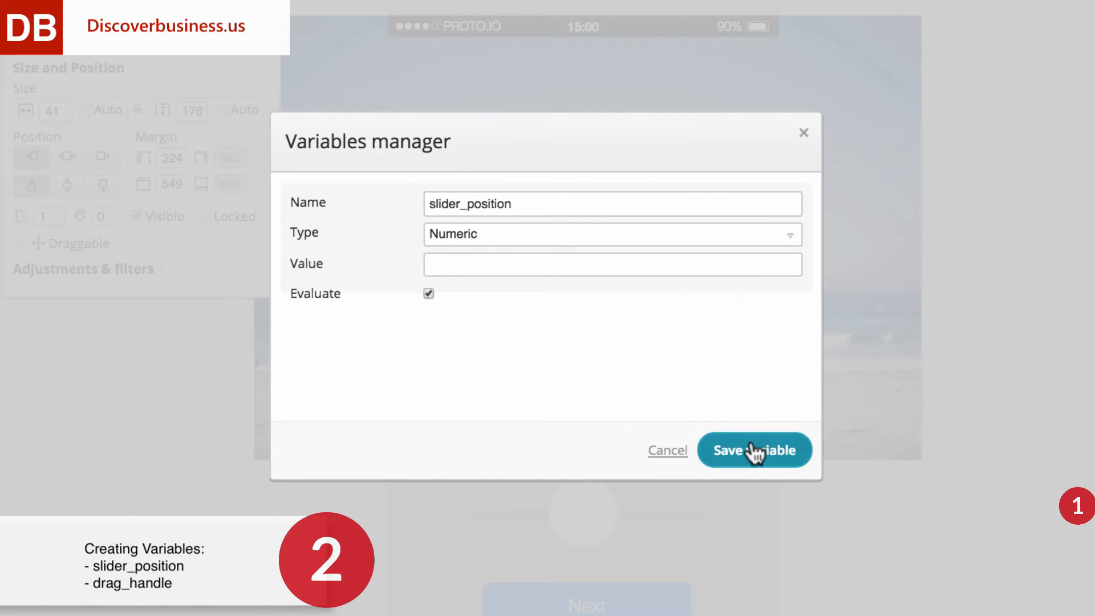
click(755, 450)
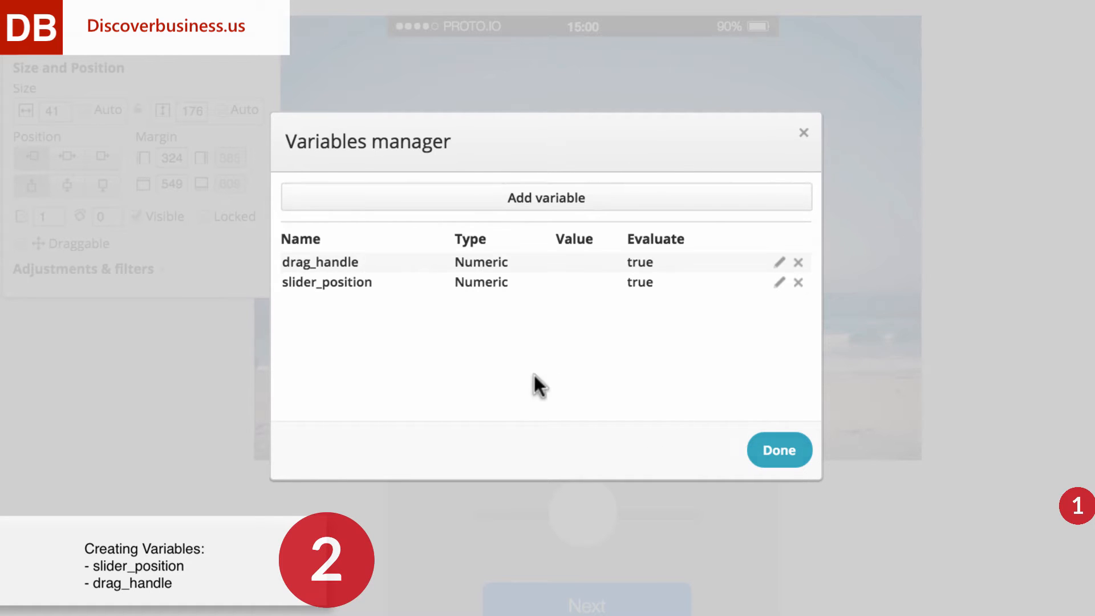
mouse_move(509, 368)
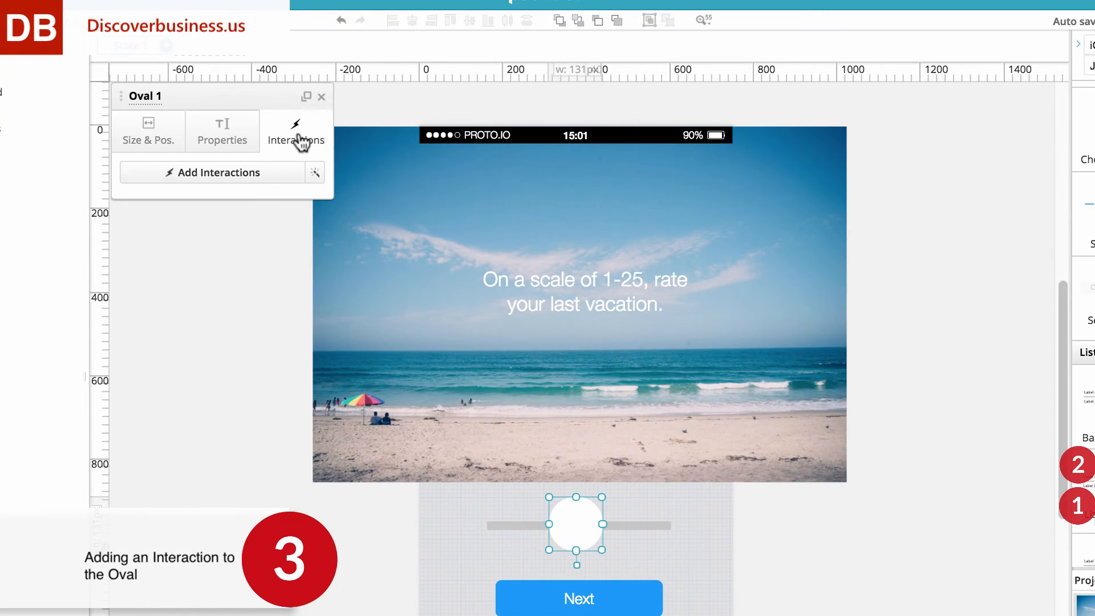
- Add an On Drag interaction to Oval 1 whose action is Set variable
click(219, 173)
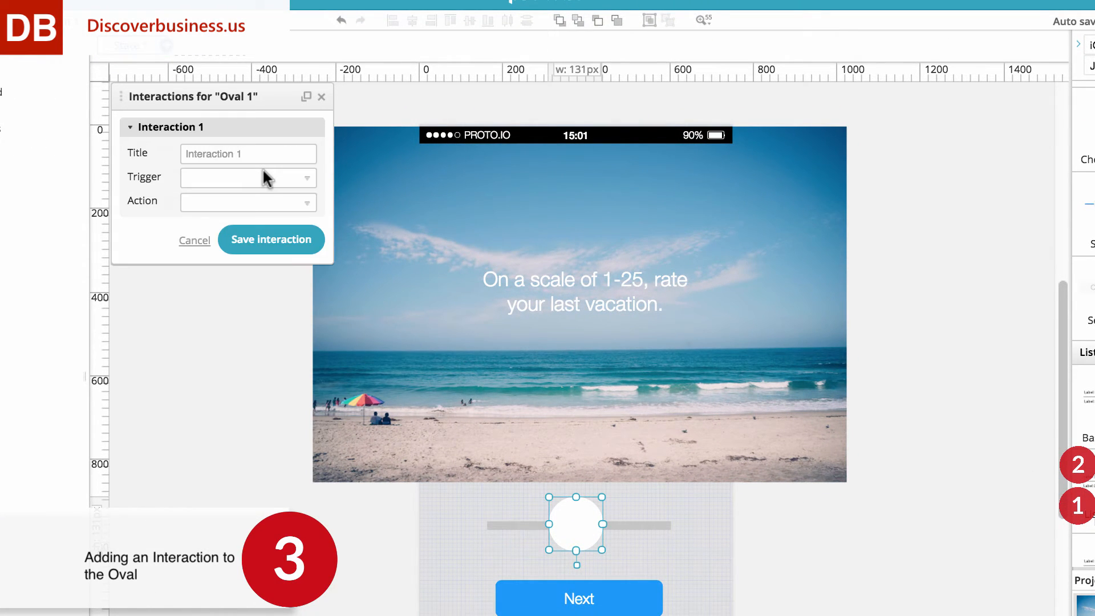
click(247, 176)
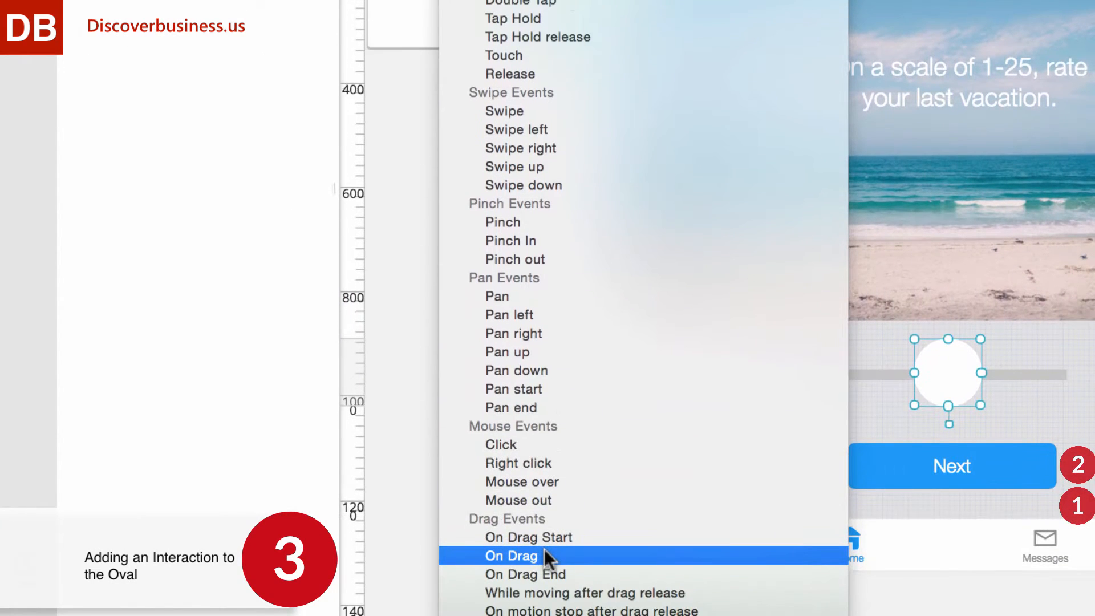
click(511, 556)
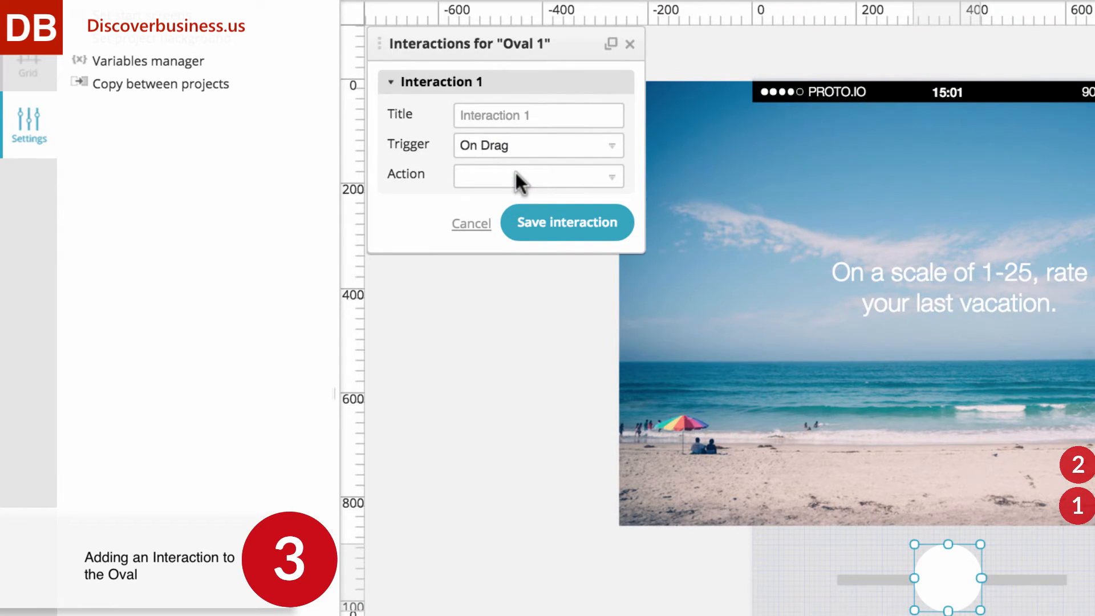
click(538, 176)
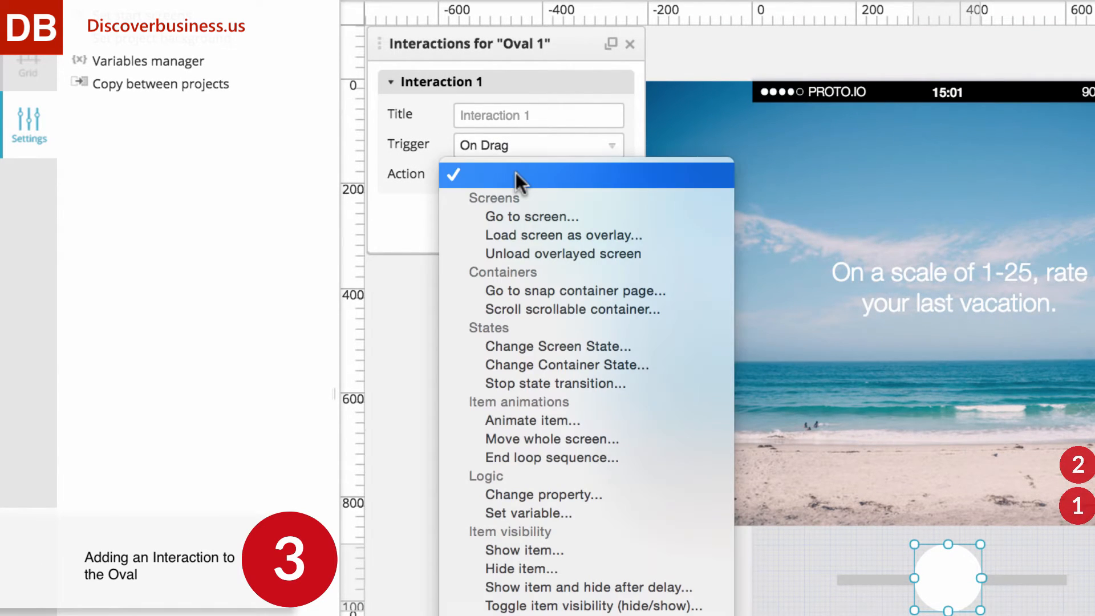
mouse_move(517, 514)
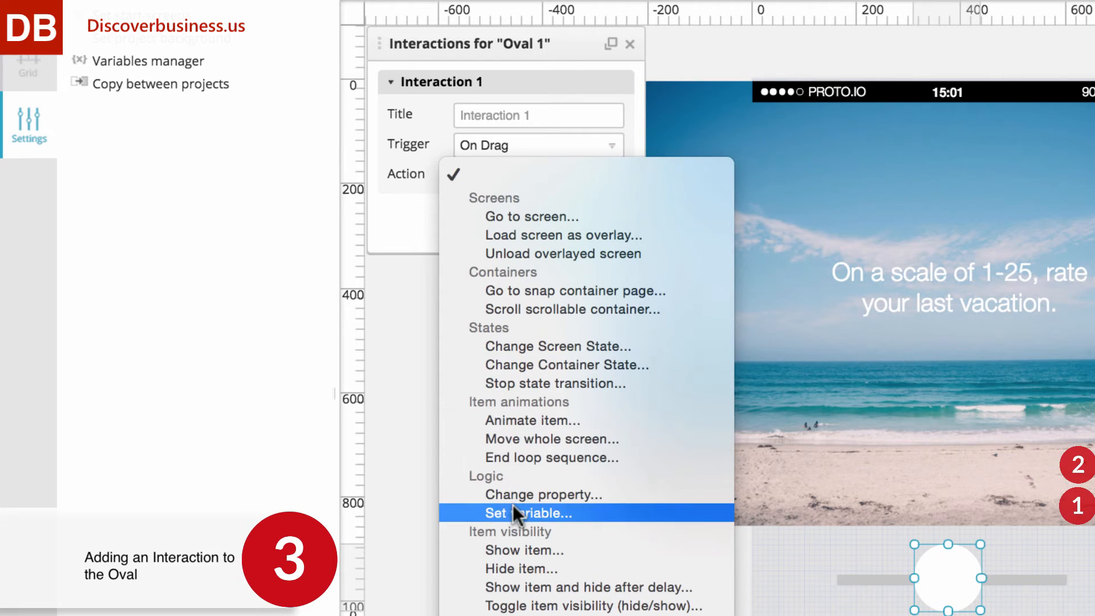
click(528, 513)
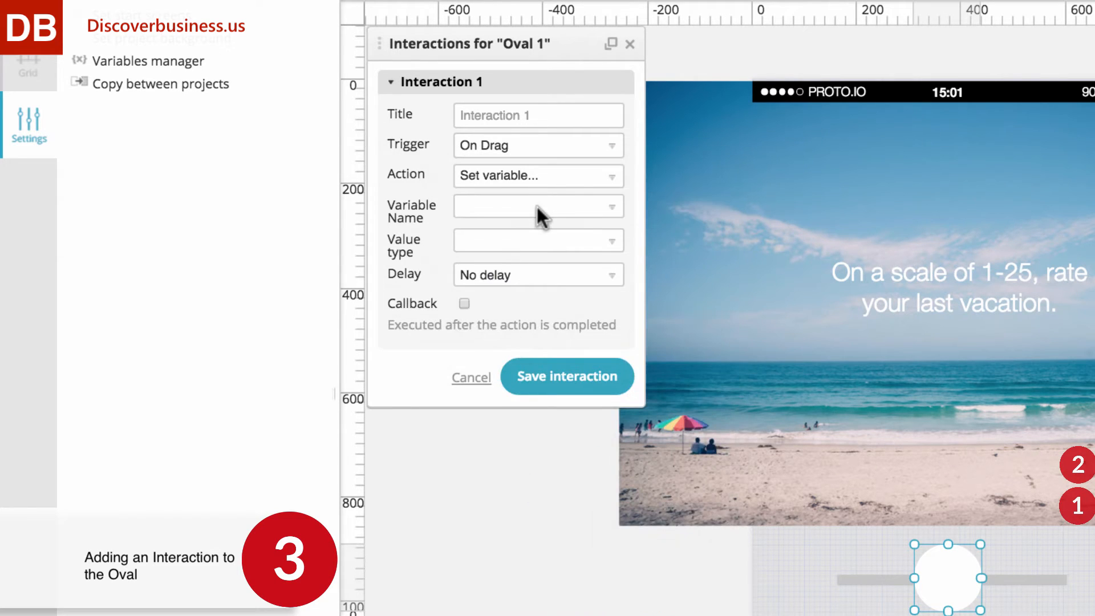
- Point it at slider_position, taking the callback value X position from the drag event
click(539, 207)
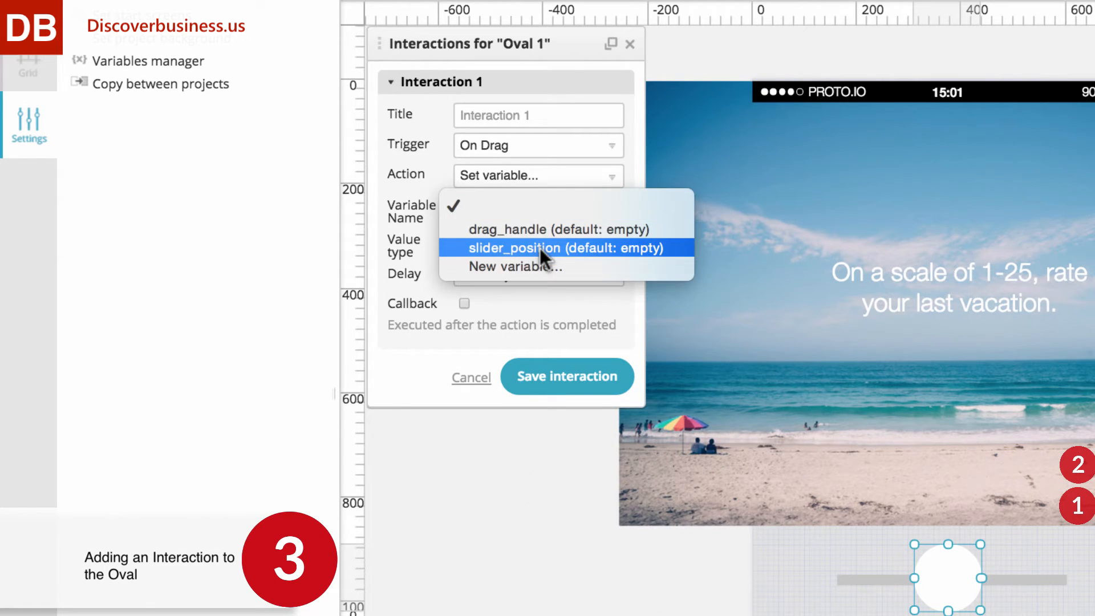
click(566, 249)
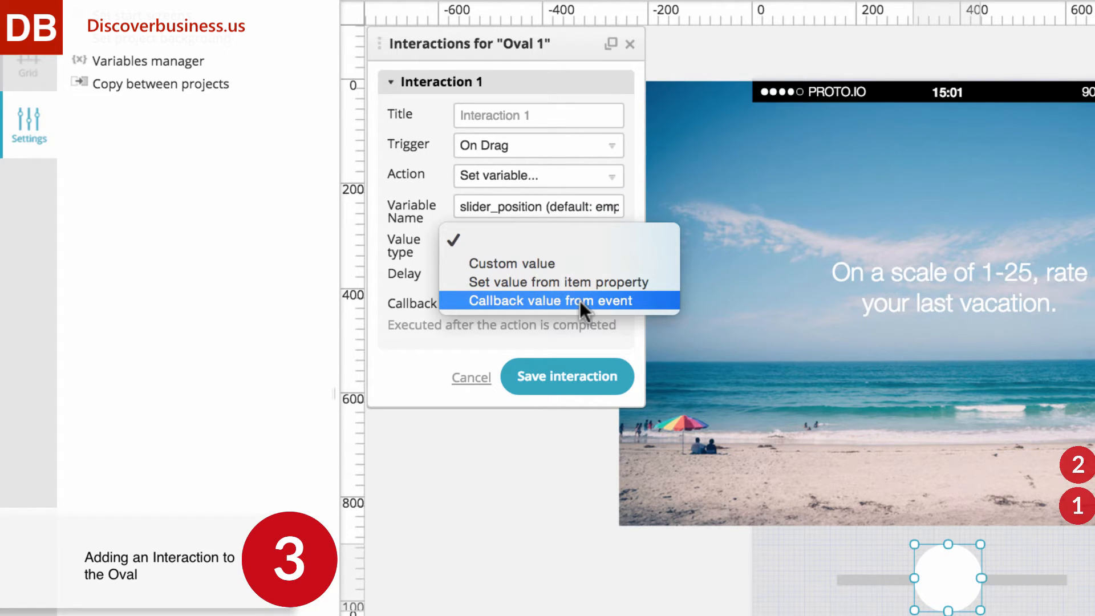
click(552, 301)
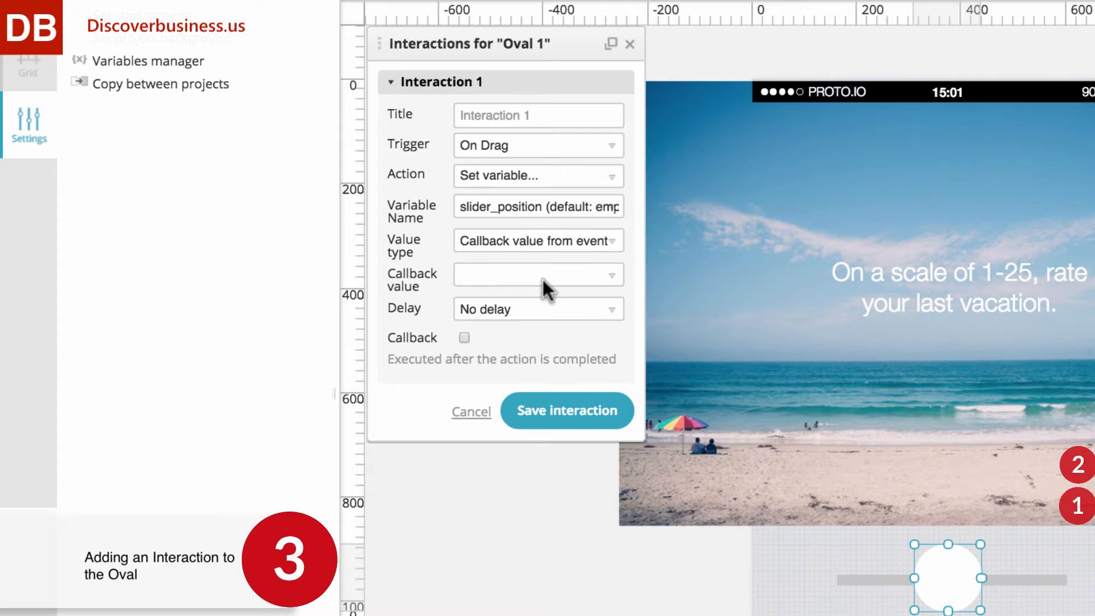
click(539, 274)
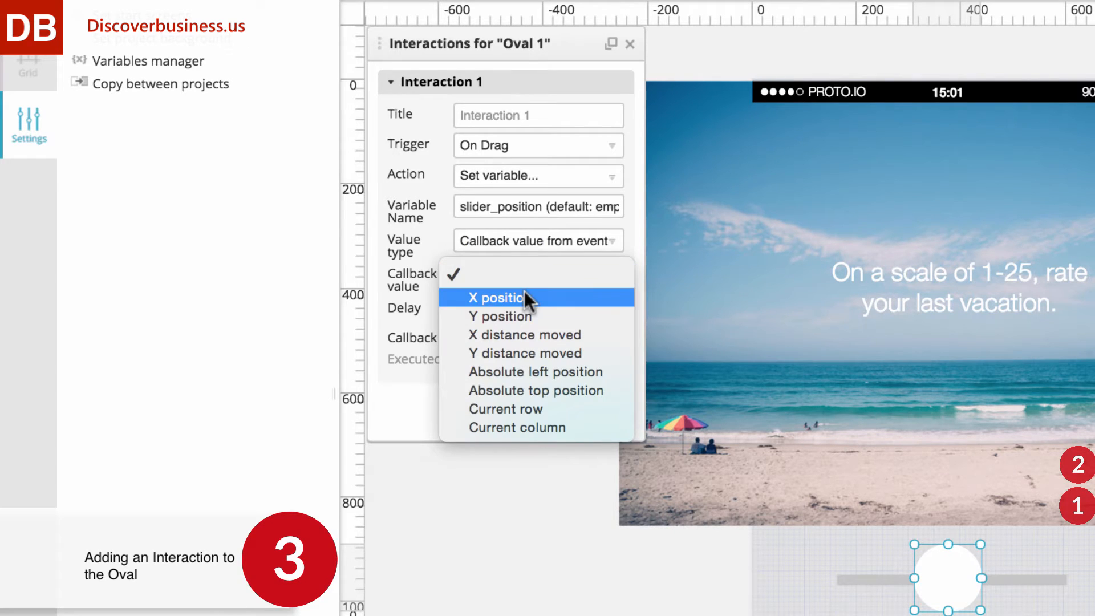
click(497, 298)
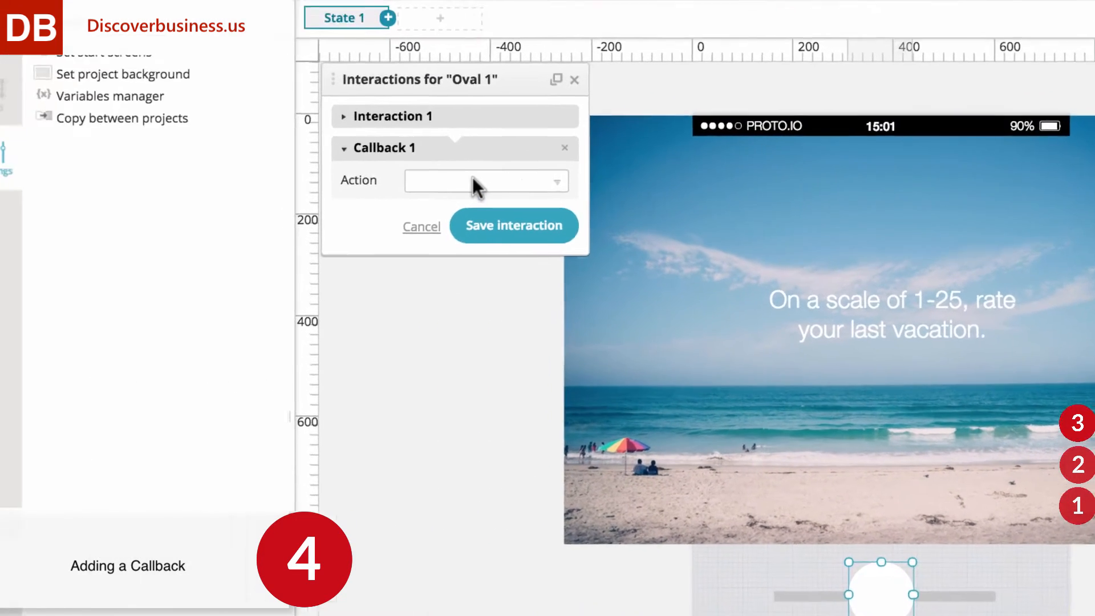
- Set Callback 1 to Set variable drag_handle with custom value parseInt(((Math.max({slider_position}, 0))/(18.10))+1)
click(486, 180)
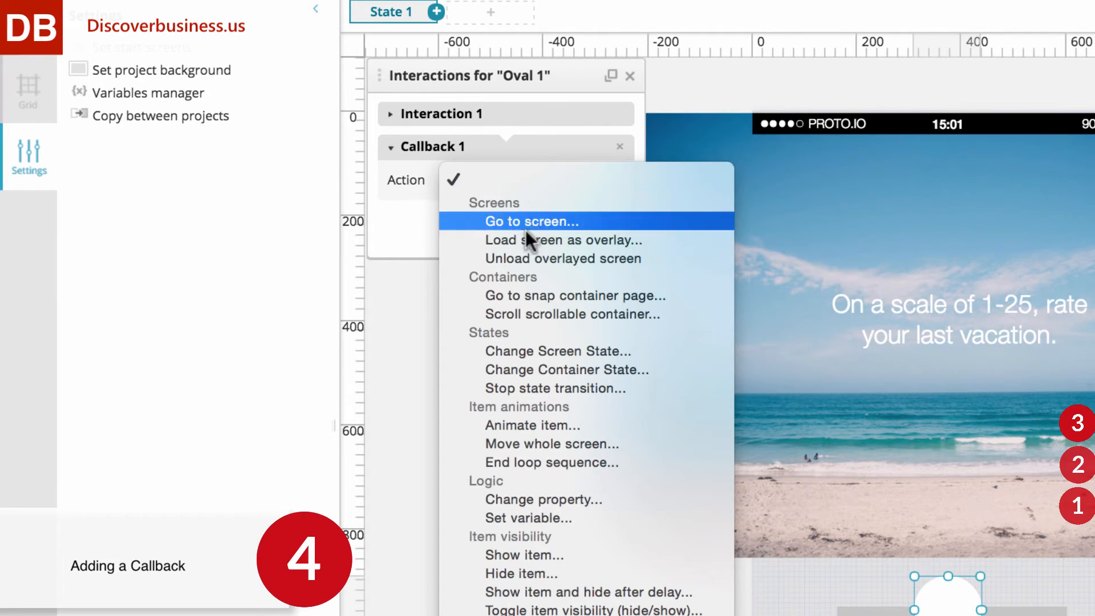
mouse_move(551, 534)
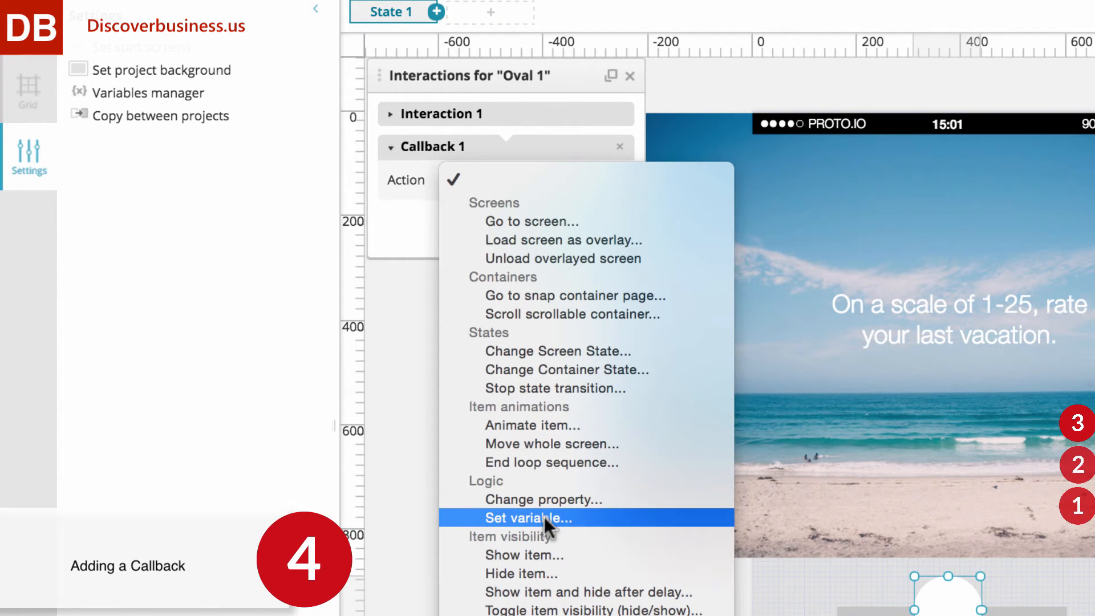
click(532, 518)
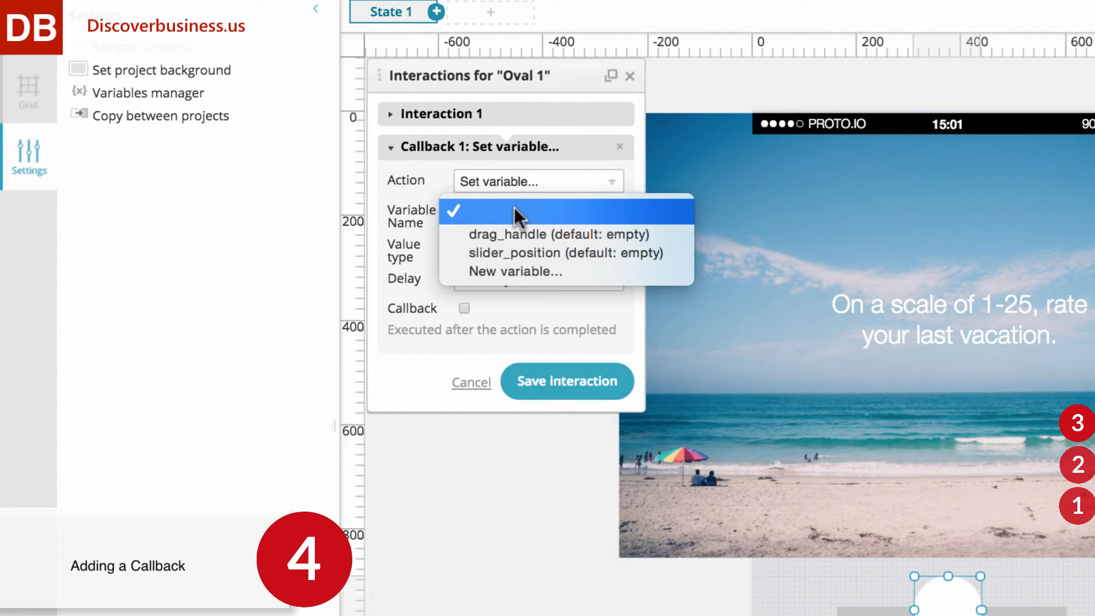
mouse_move(517, 239)
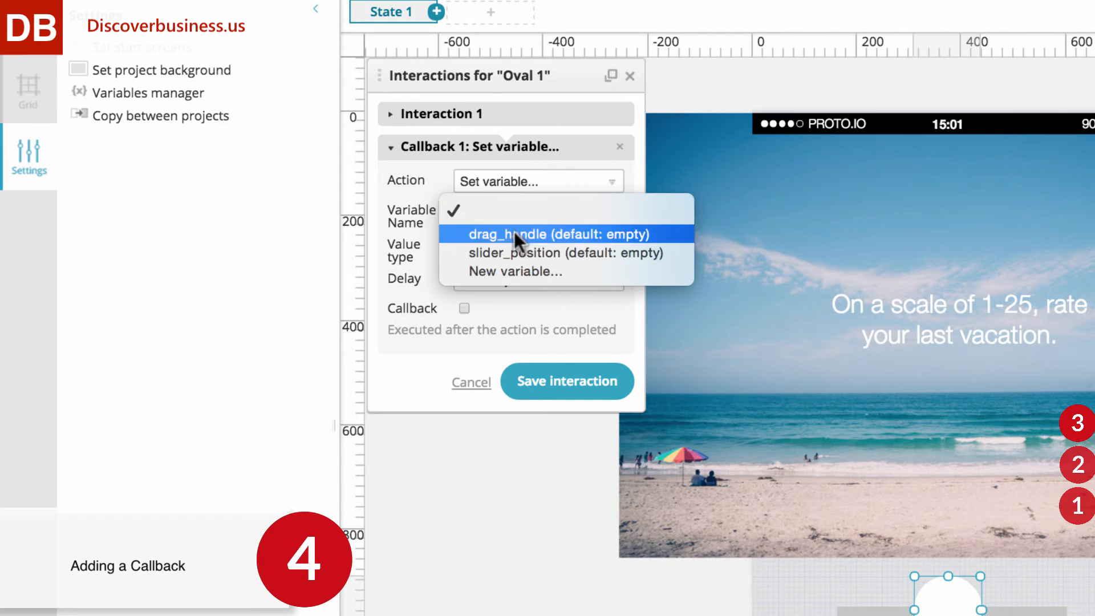
click(559, 235)
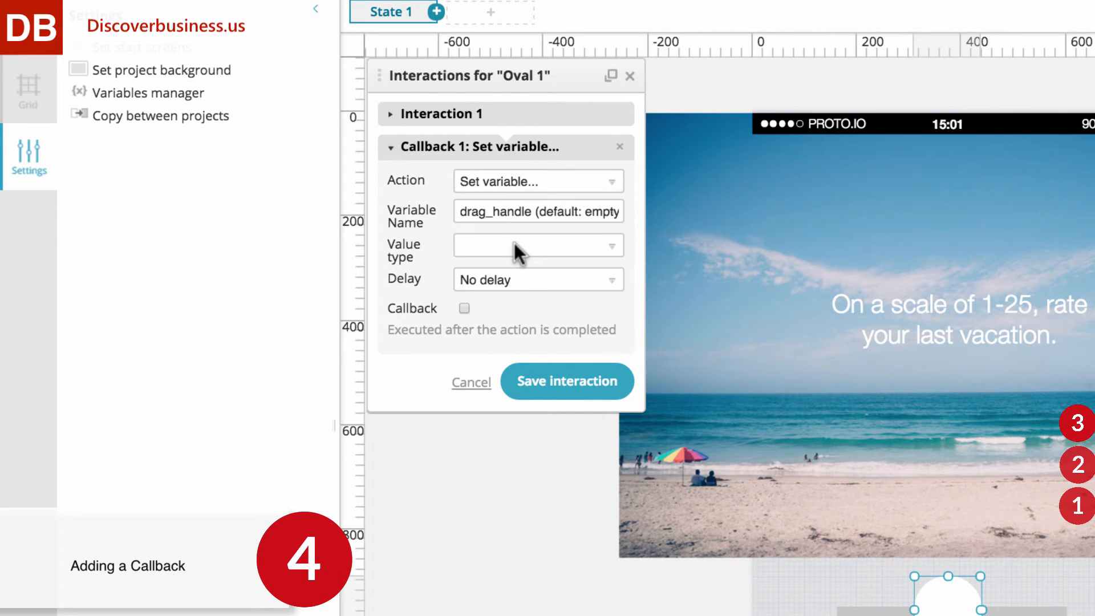
click(539, 246)
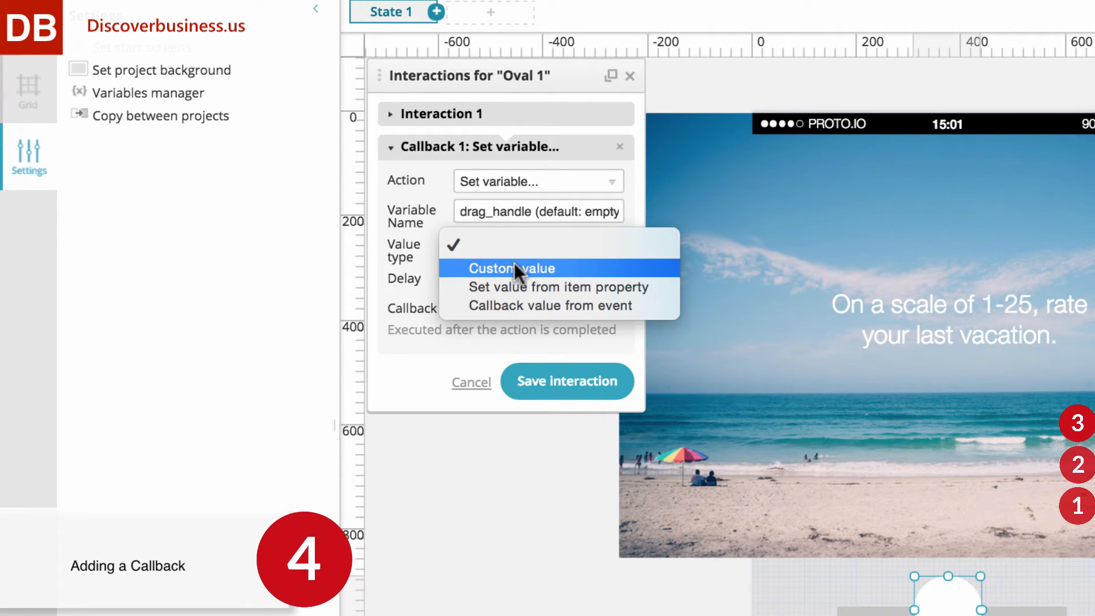
click(513, 268)
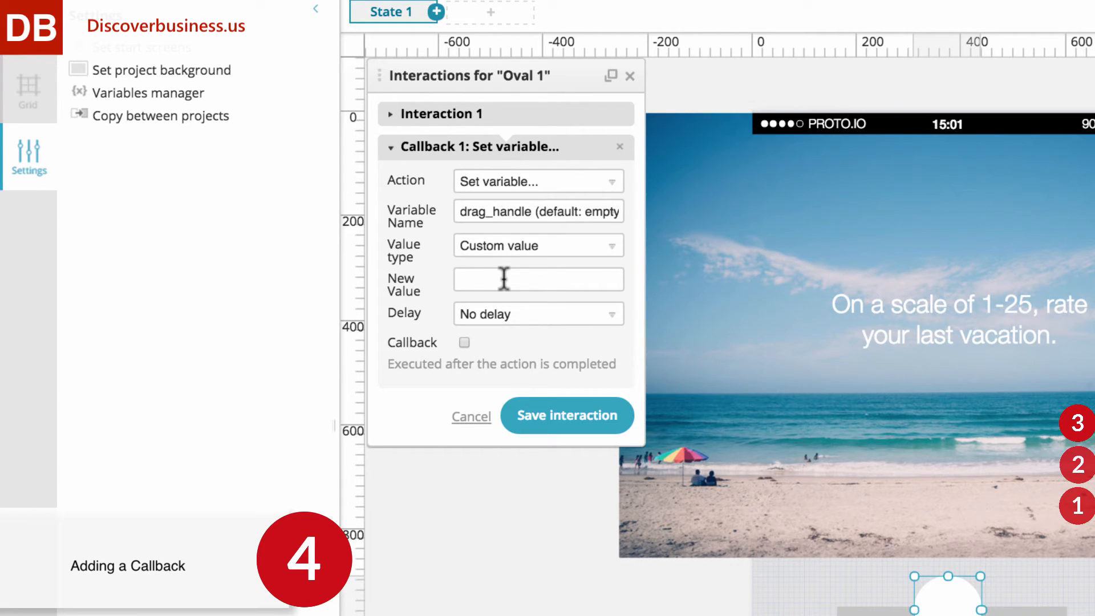
click(539, 279)
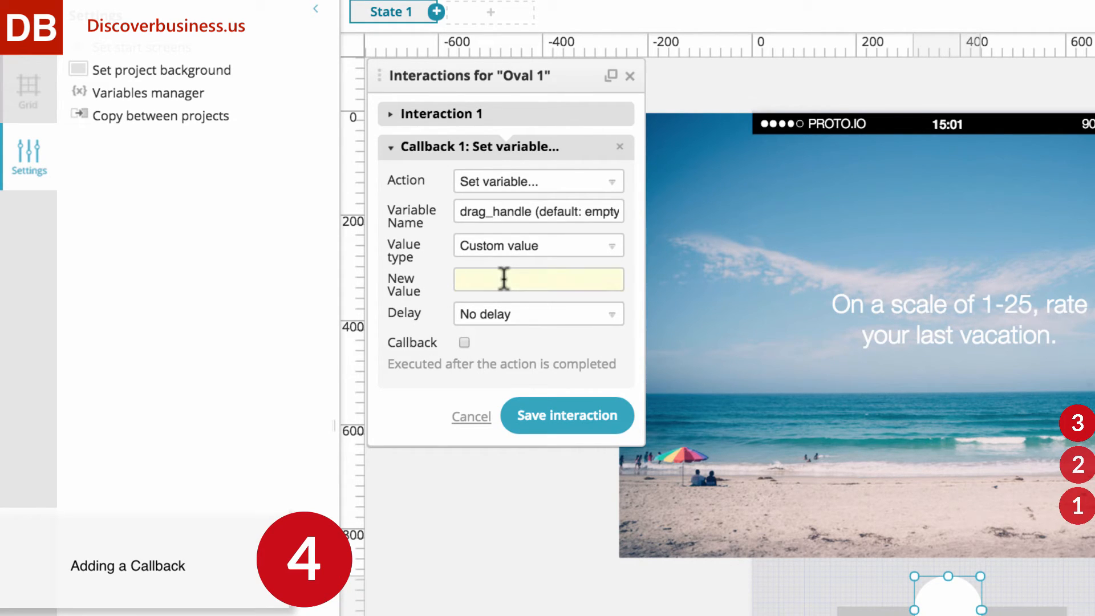
text(er_position}, 0))/(18.10))+1))
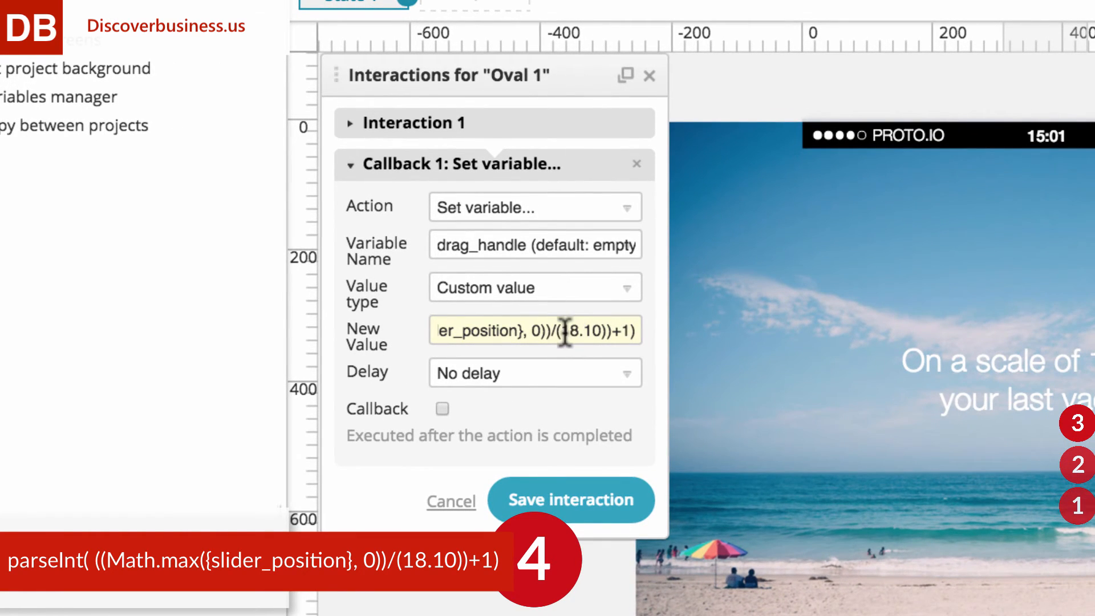
double_click(582, 331)
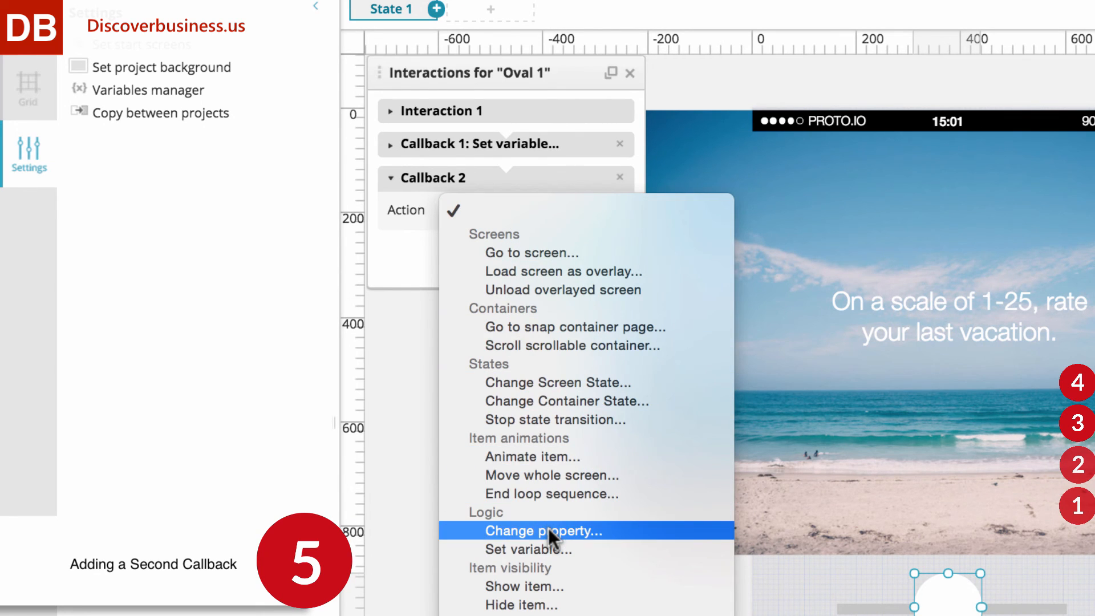
- Set Callback 2 to Change property: Screen 1, Item 1, Text read from variable drag_handle
click(543, 531)
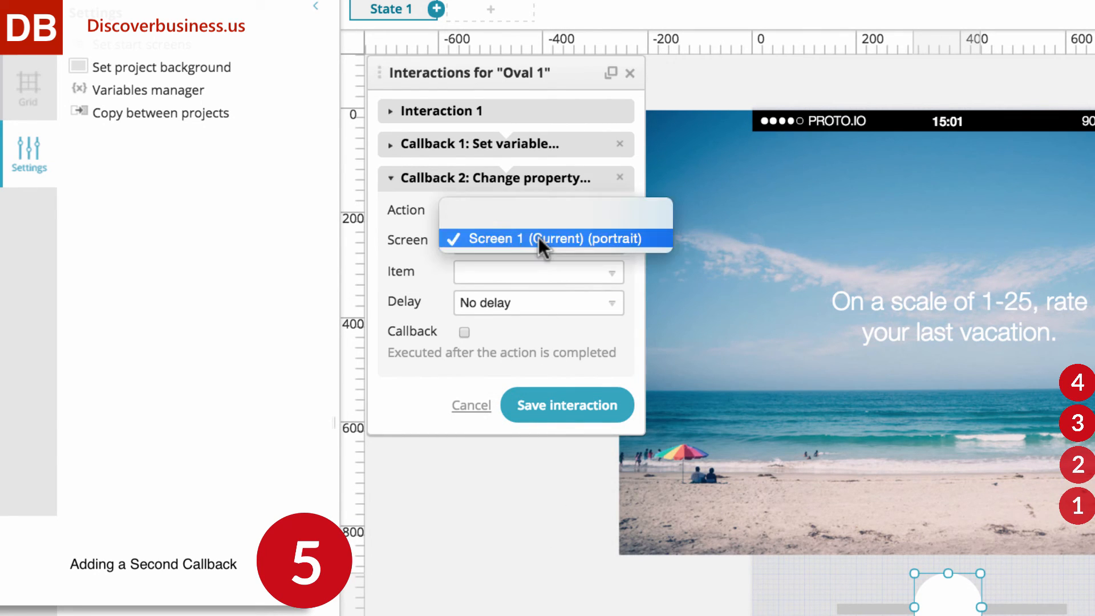
click(557, 238)
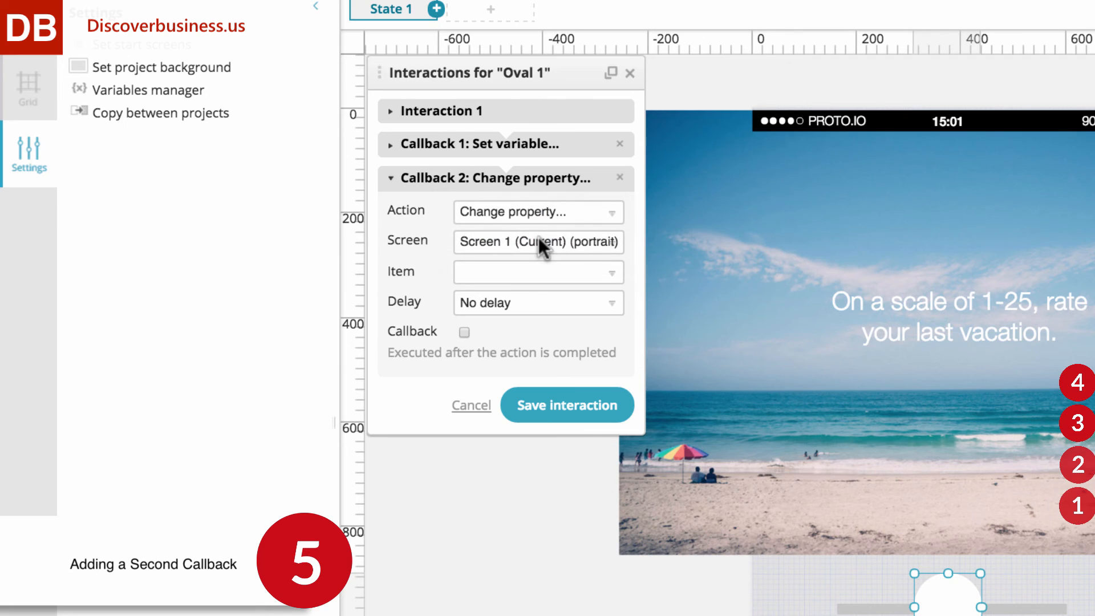
click(539, 272)
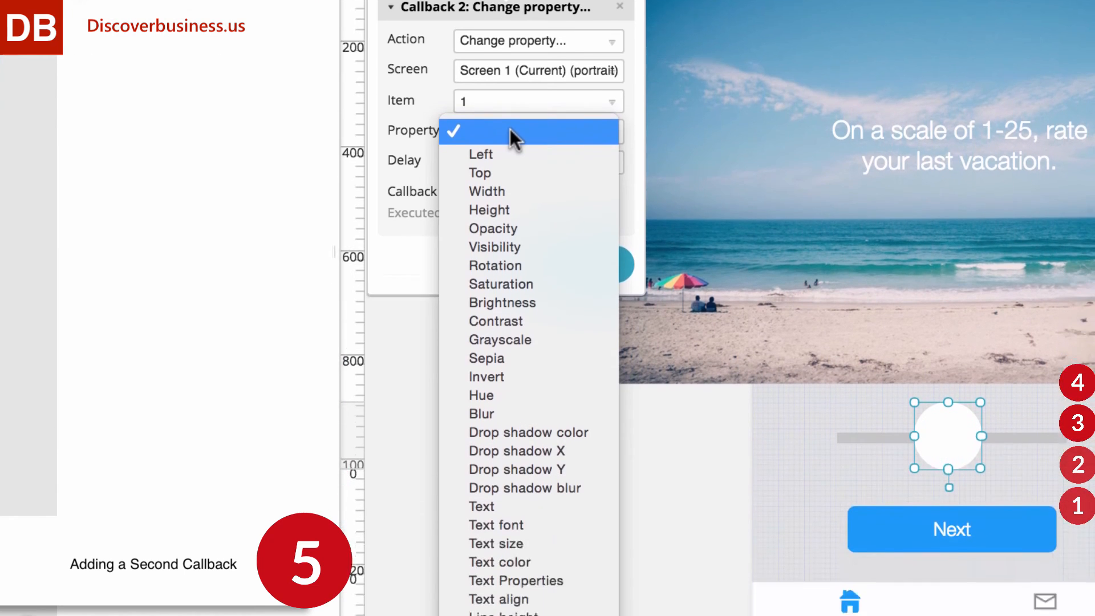
click(480, 506)
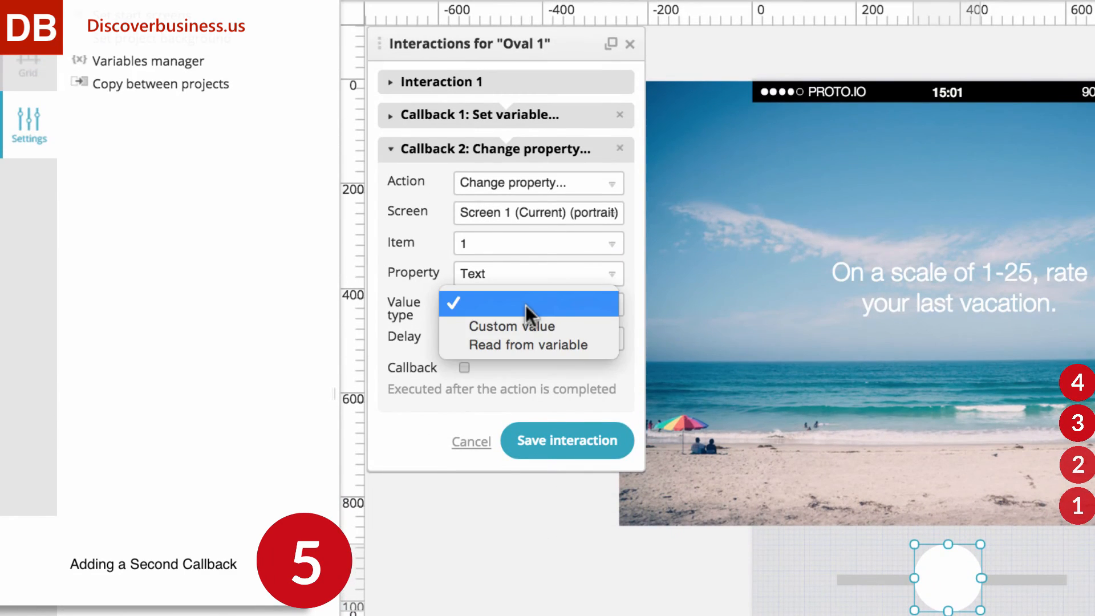
click(529, 344)
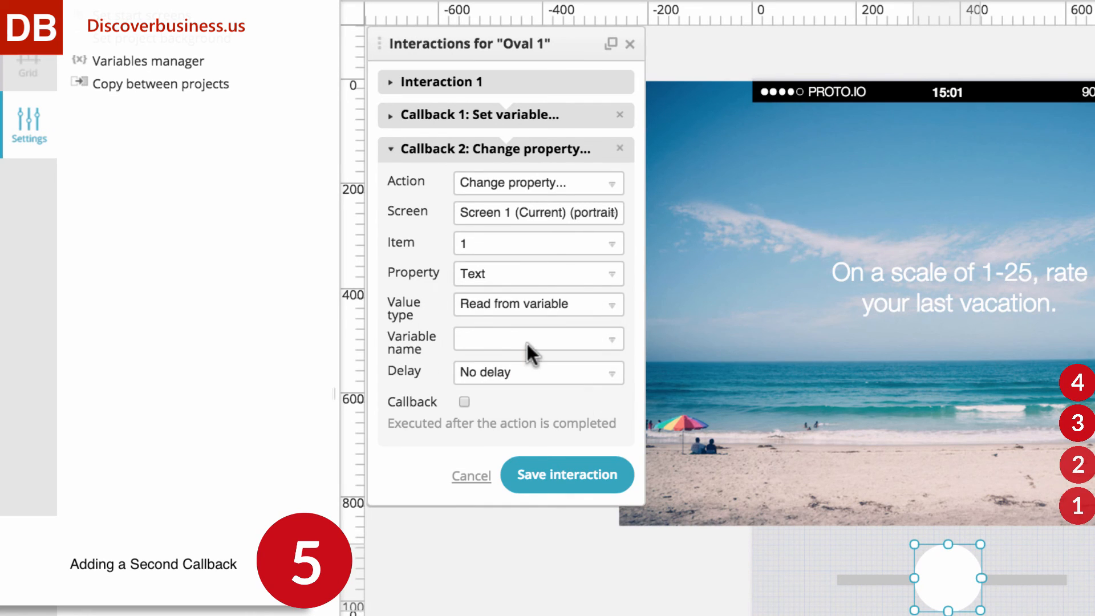
click(539, 339)
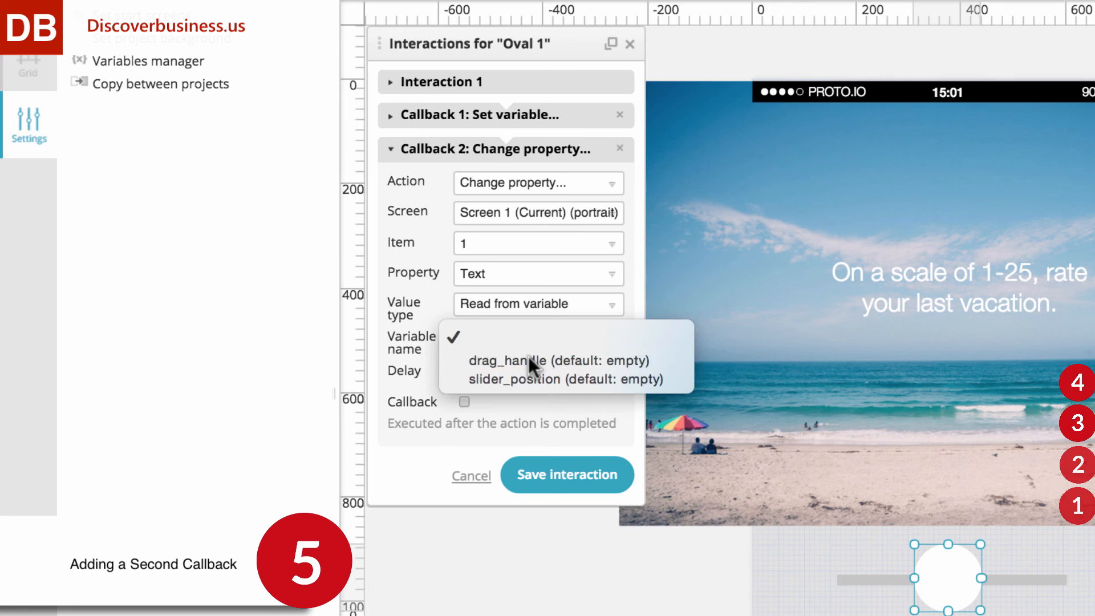
click(532, 360)
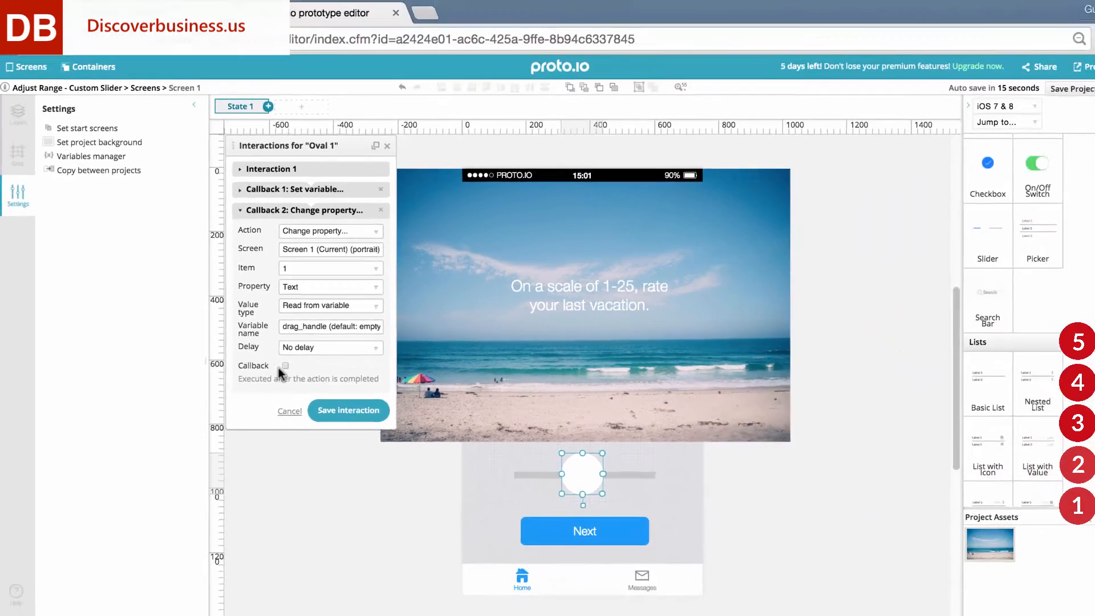
- Save the interaction and project, then preview and drag the handle to move the rating from 22 to 18
click(349, 410)
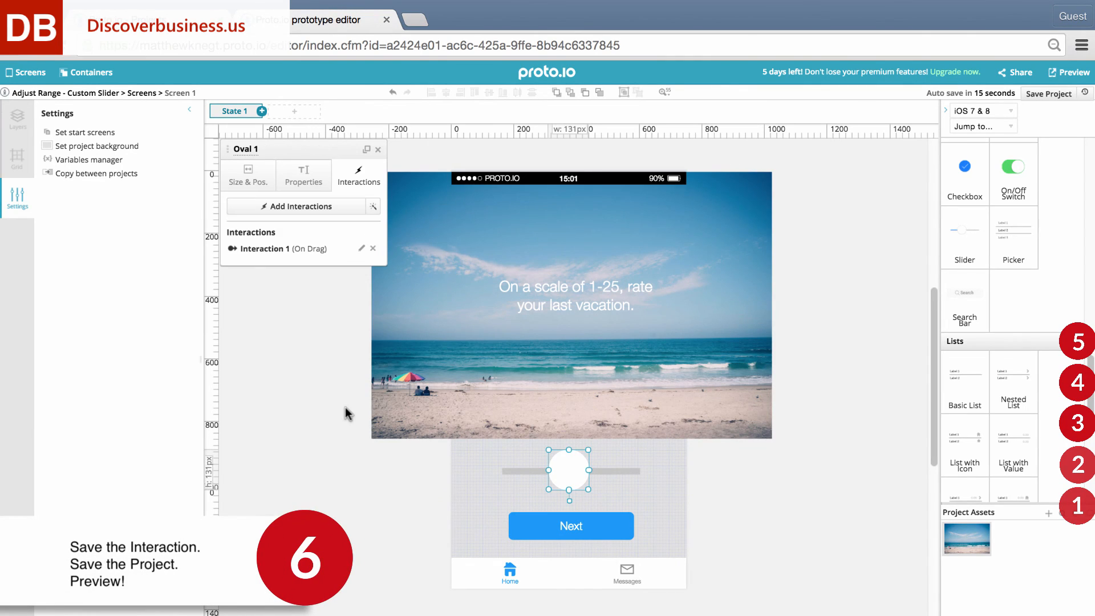
click(1050, 94)
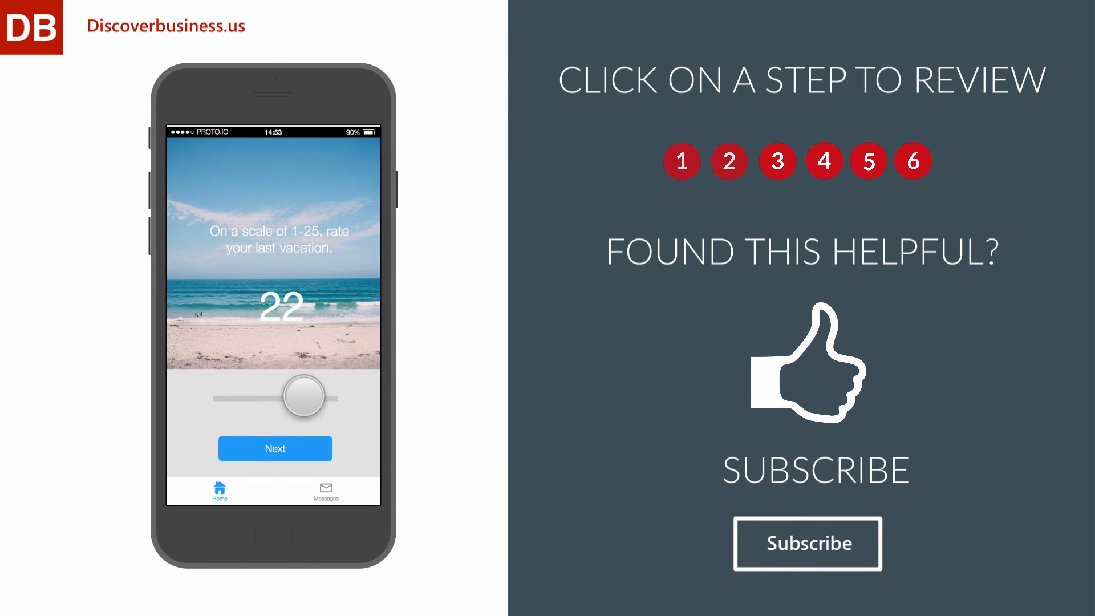
drag(303, 397, 275, 397)
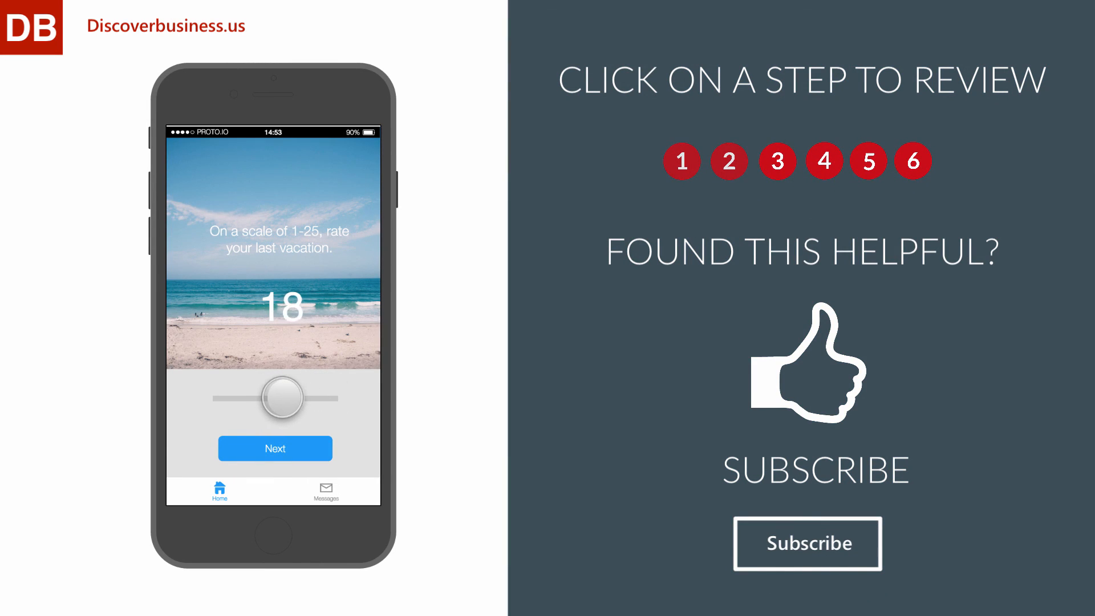